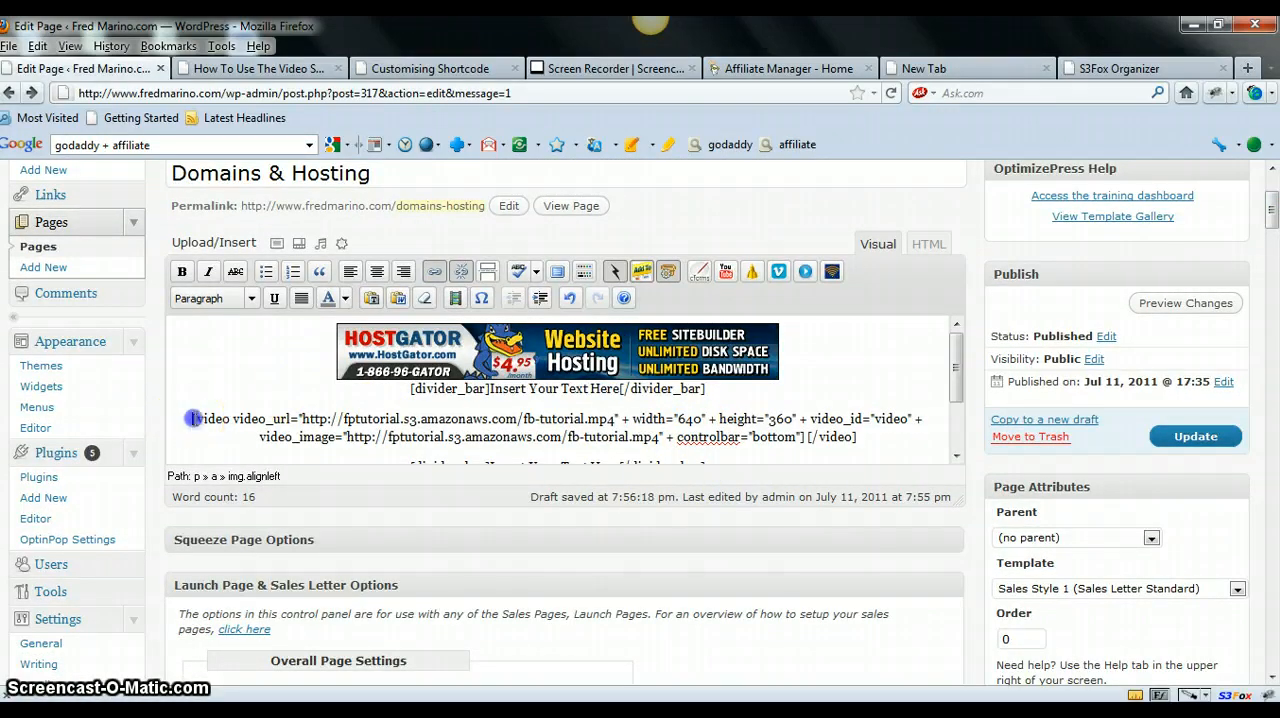
# Highlight the tutorial video URL inside the OptimizePress video shortcode
pyautogui.moveTo(196, 418); pyautogui.dragTo(510, 436)
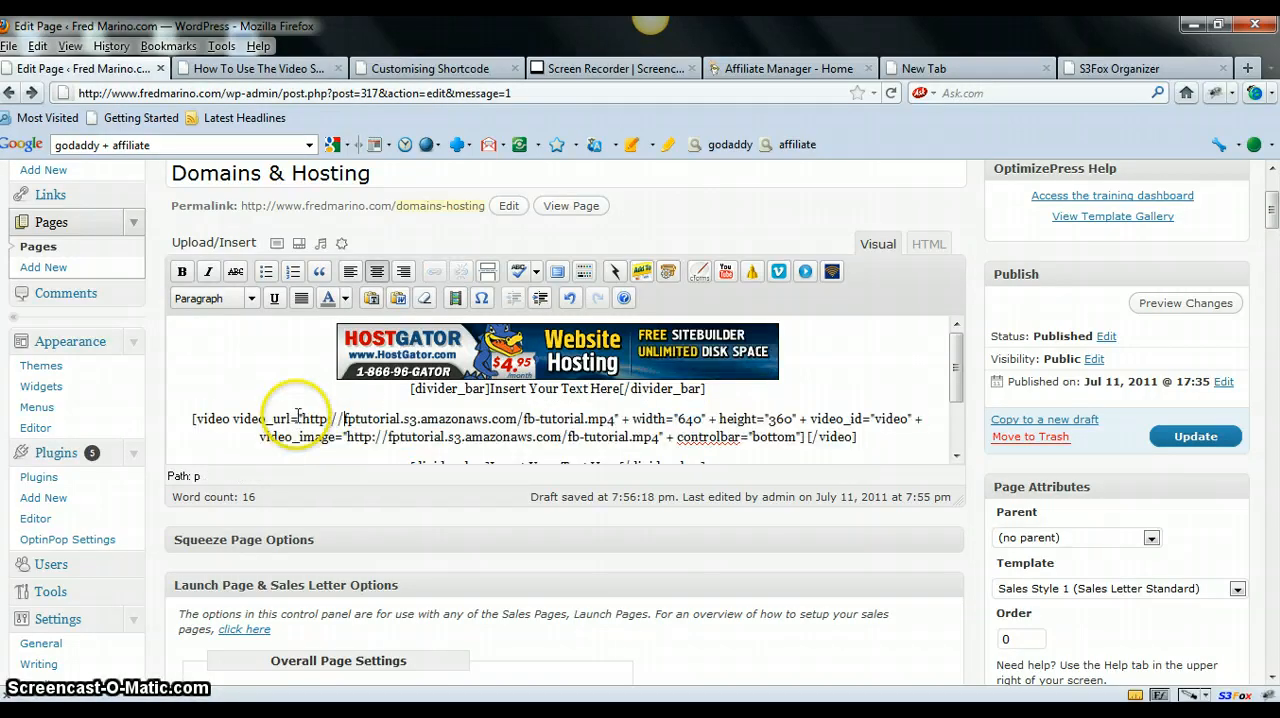
pyautogui.doubleClick(312, 418)
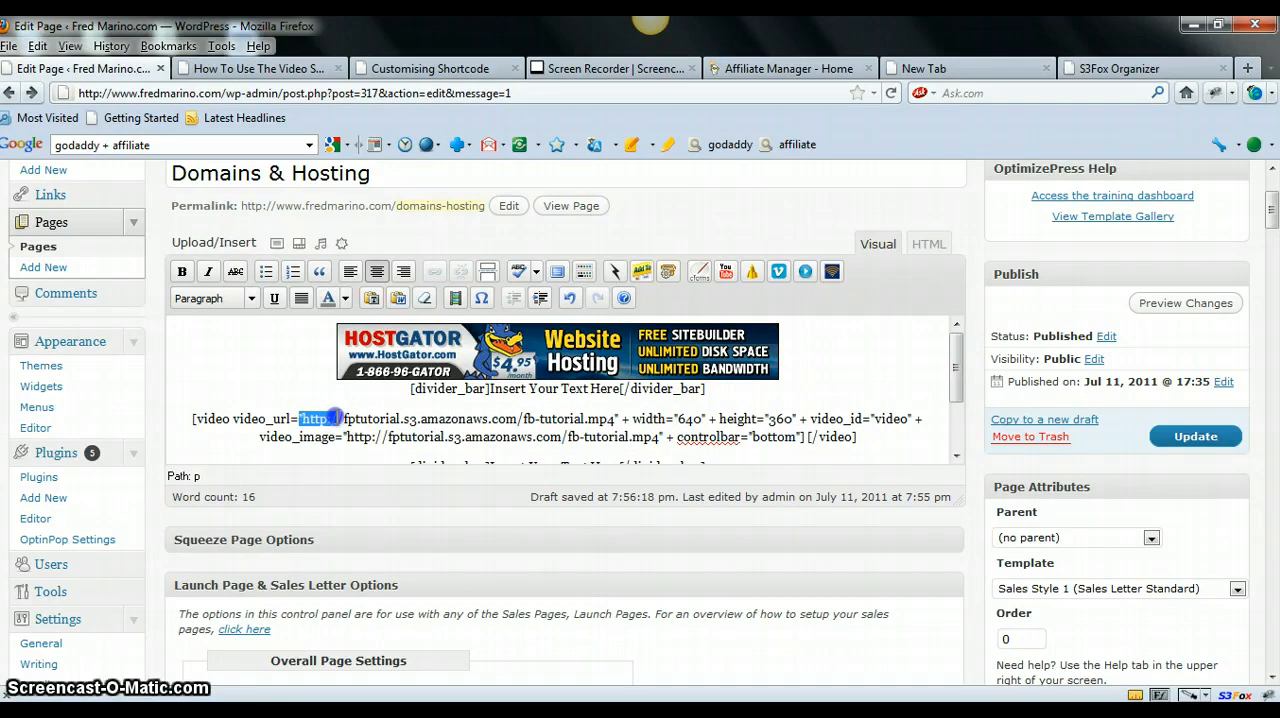
pyautogui.moveTo(300, 418); pyautogui.dragTo(616, 418)
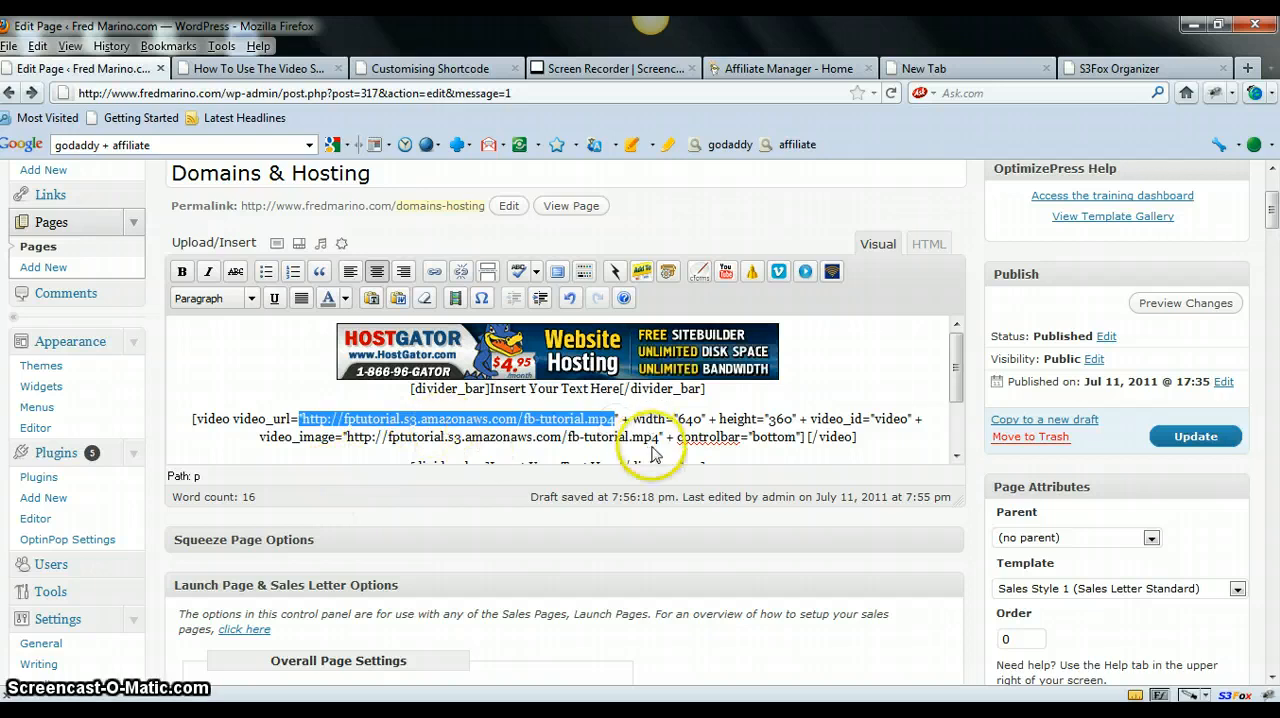
pyautogui.moveTo(778, 468)
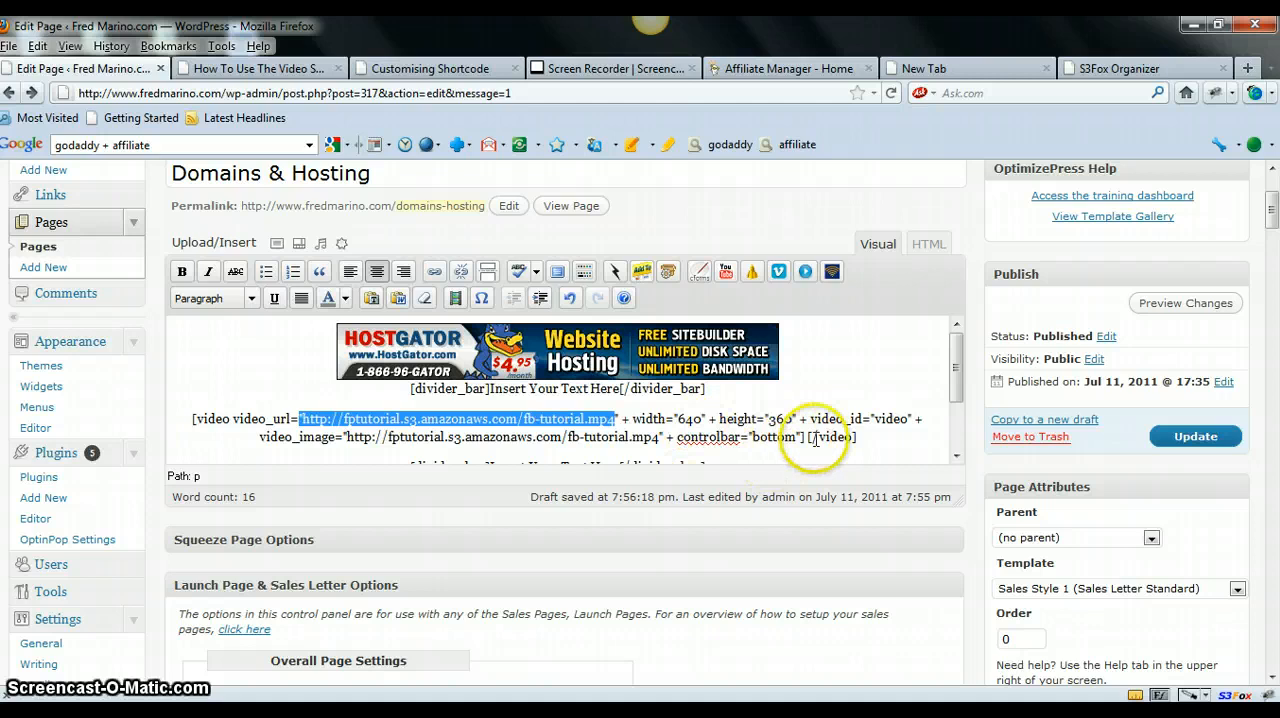
pyautogui.moveTo(684, 418)
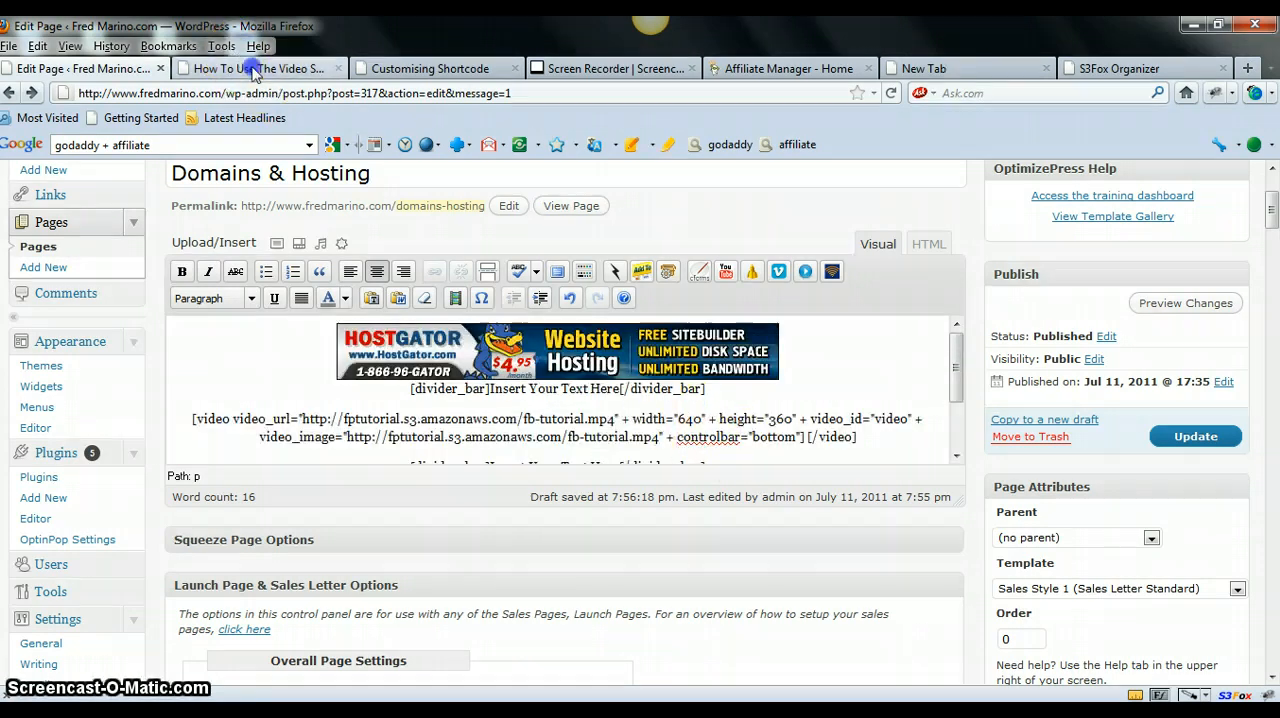
# Check the OptimizePress video shortcode tutorial, then return to the Domains & Hosting editor
pyautogui.click(256, 68)
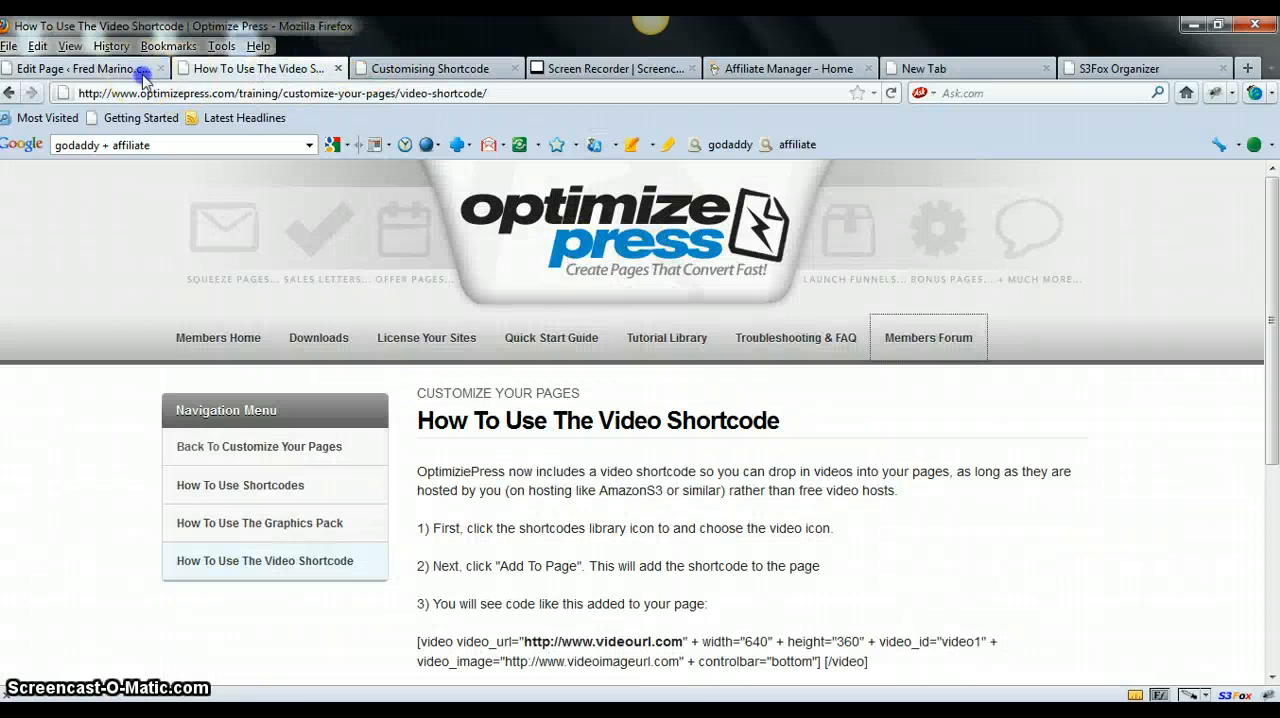
pyautogui.click(80, 68)
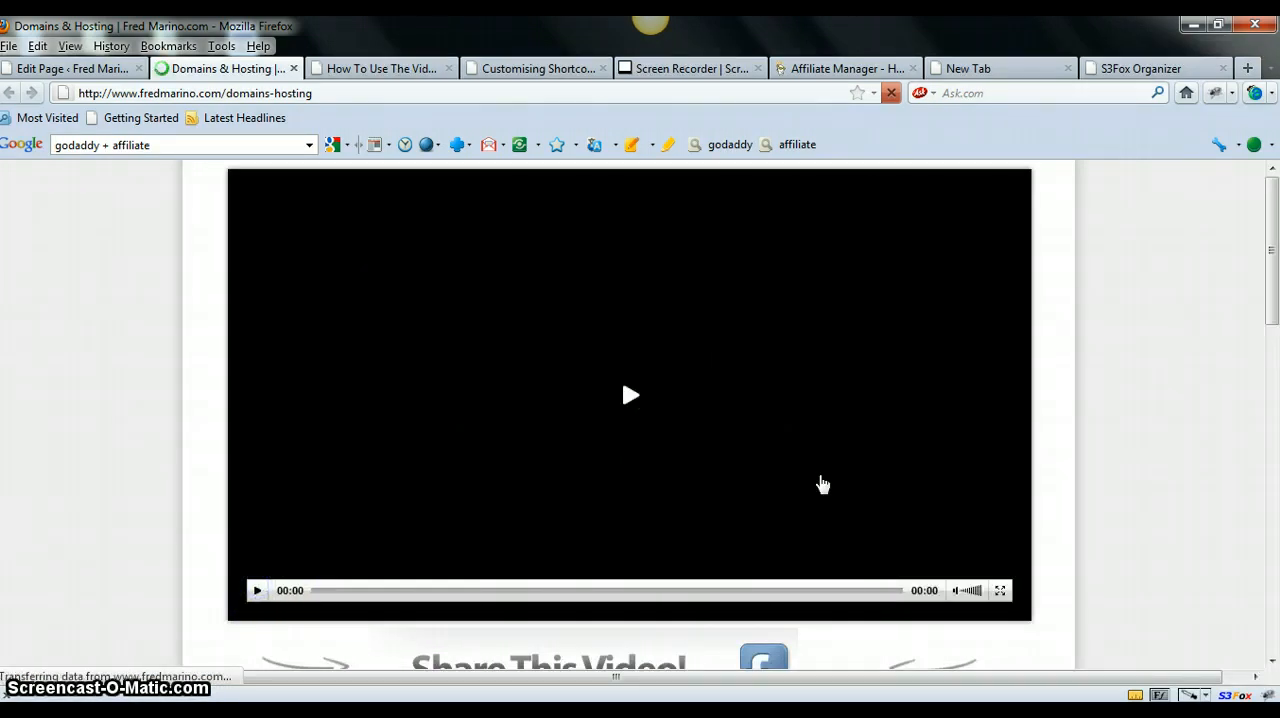
pyautogui.scroll(-3)
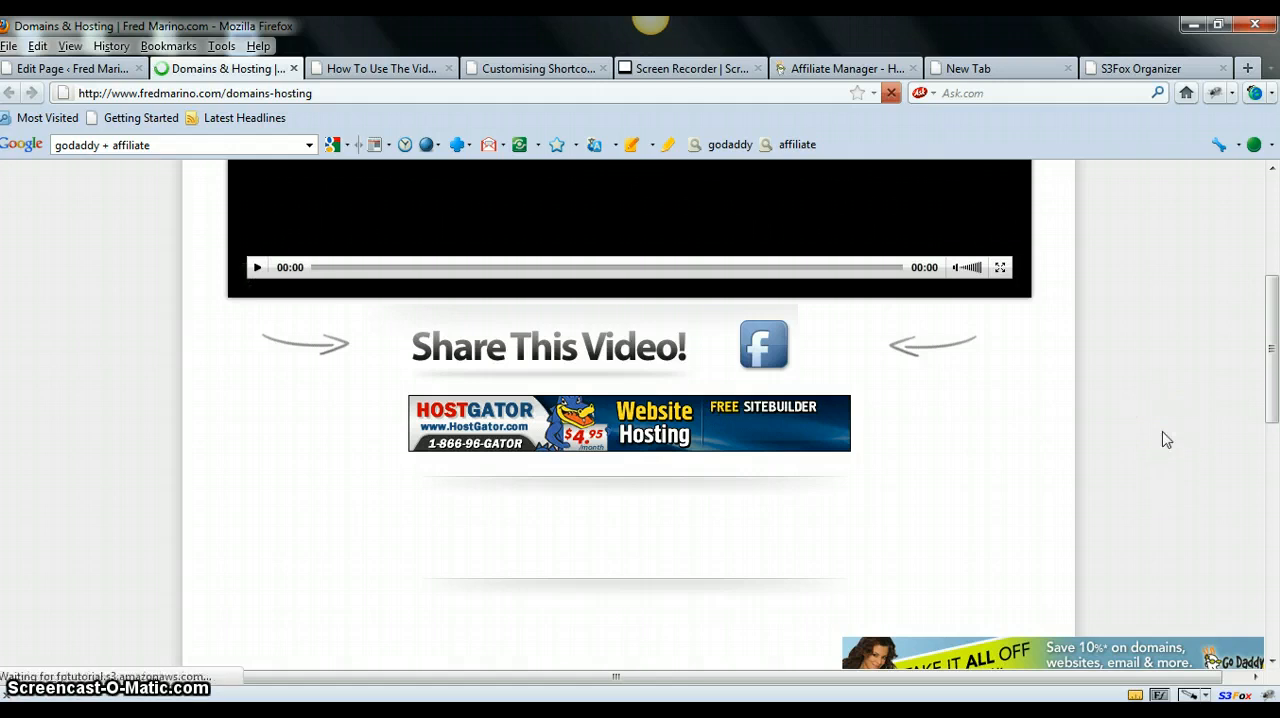
pyautogui.scroll(-3)
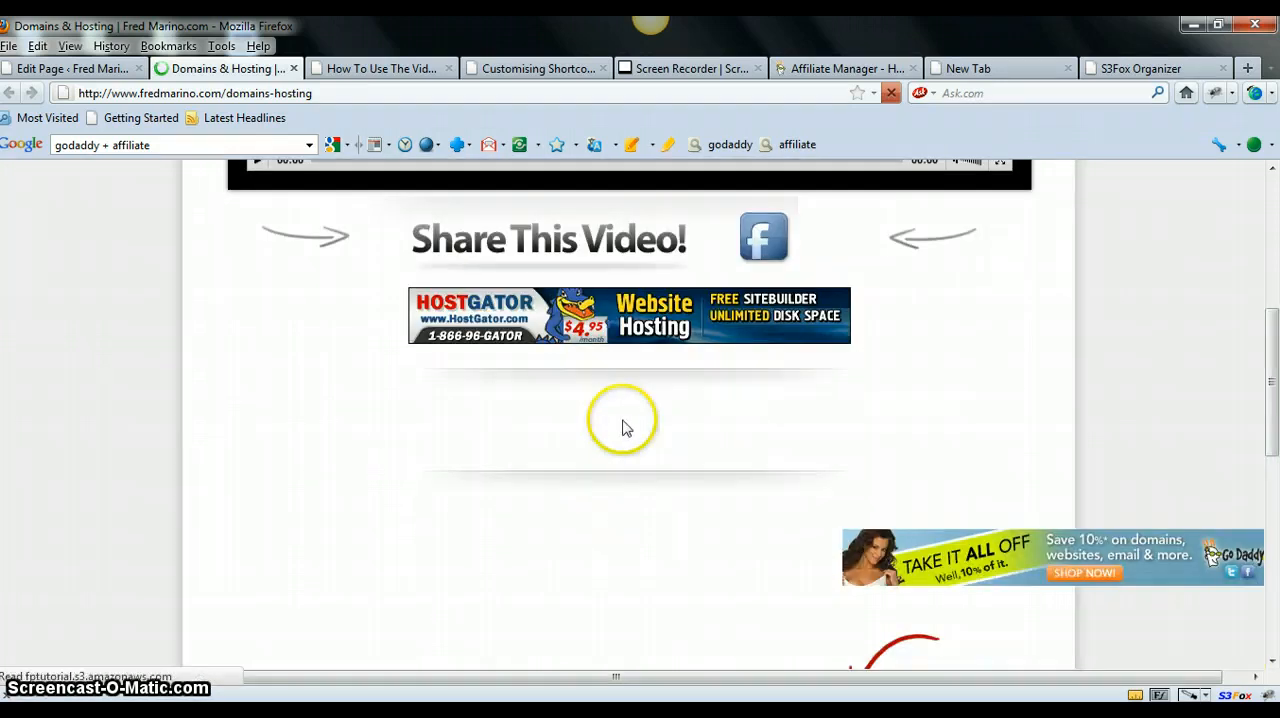
pyautogui.moveTo(676, 490)
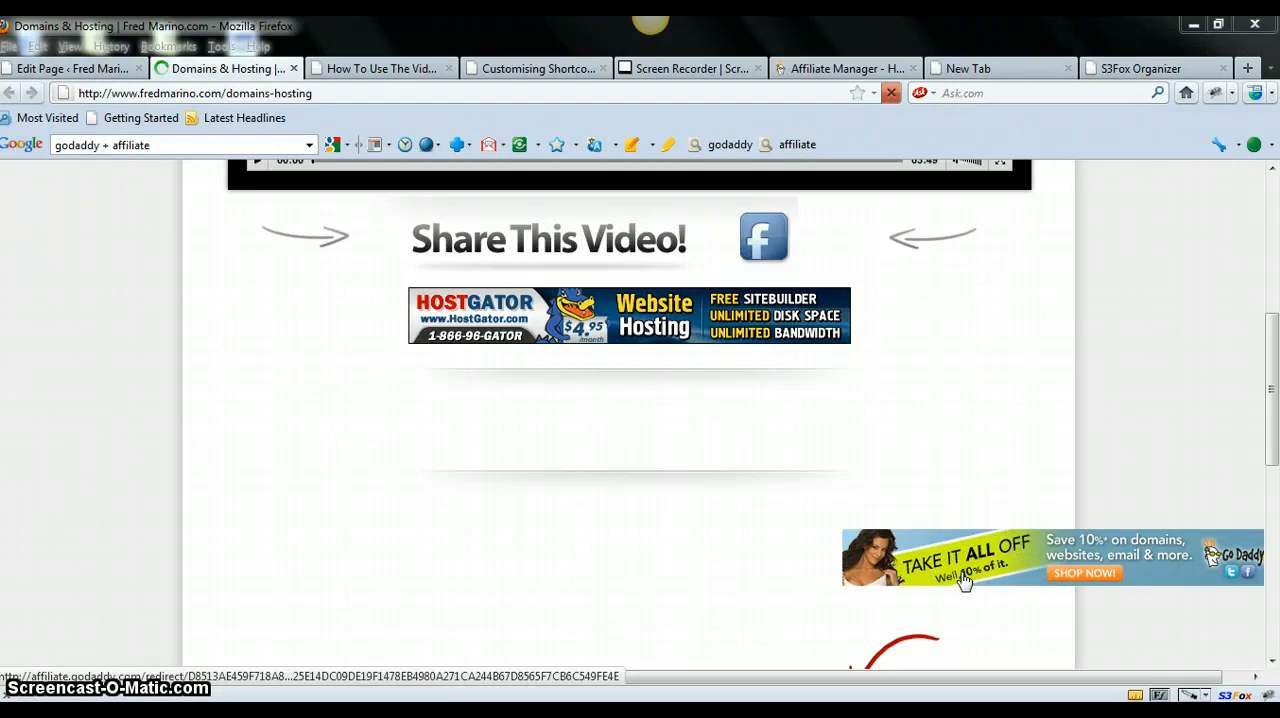
pyautogui.moveTo(944, 572)
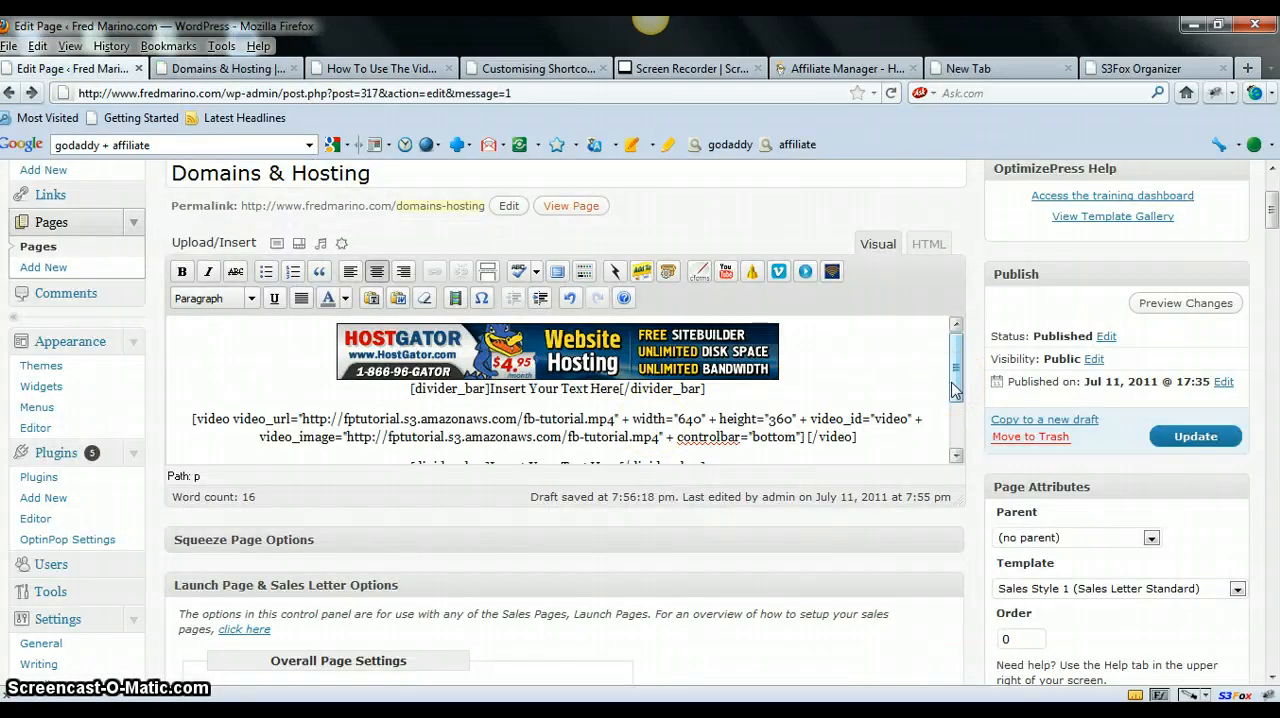
# Update the page so the video shortcode and GoDaddy banners are republished
pyautogui.scroll(-3)
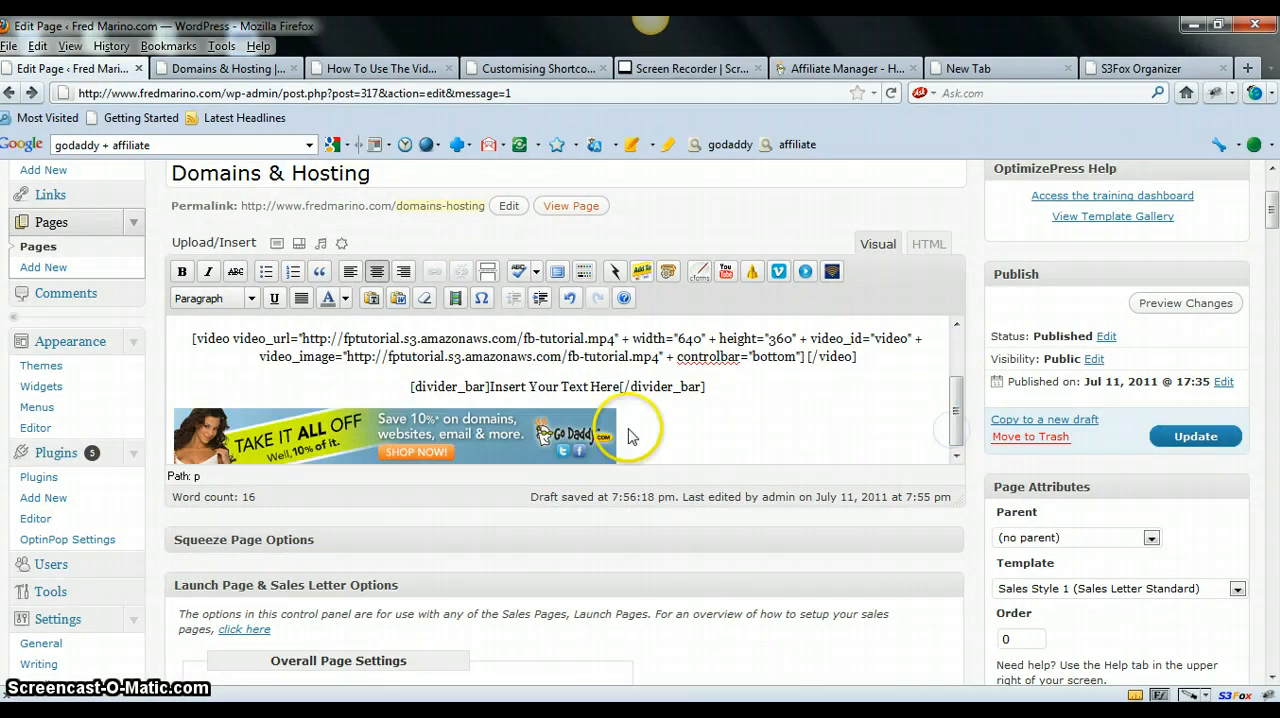
pyautogui.moveTo(476, 450)
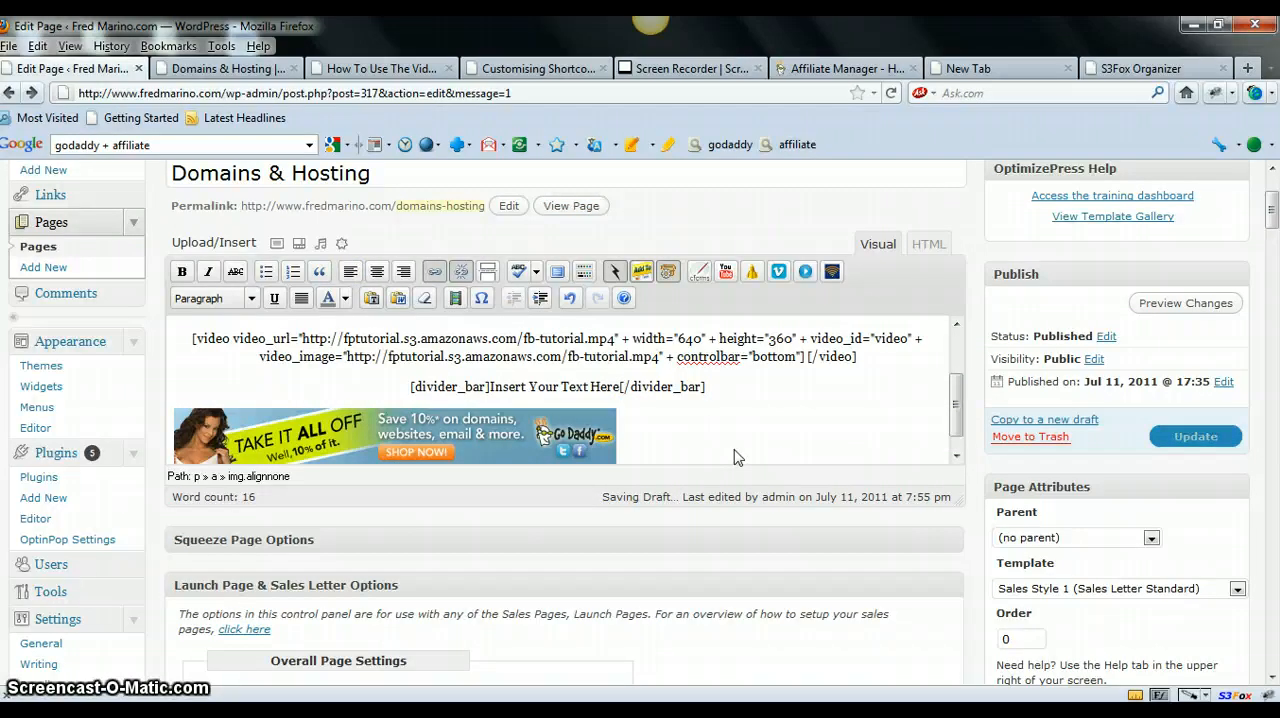
pyautogui.click(1196, 436)
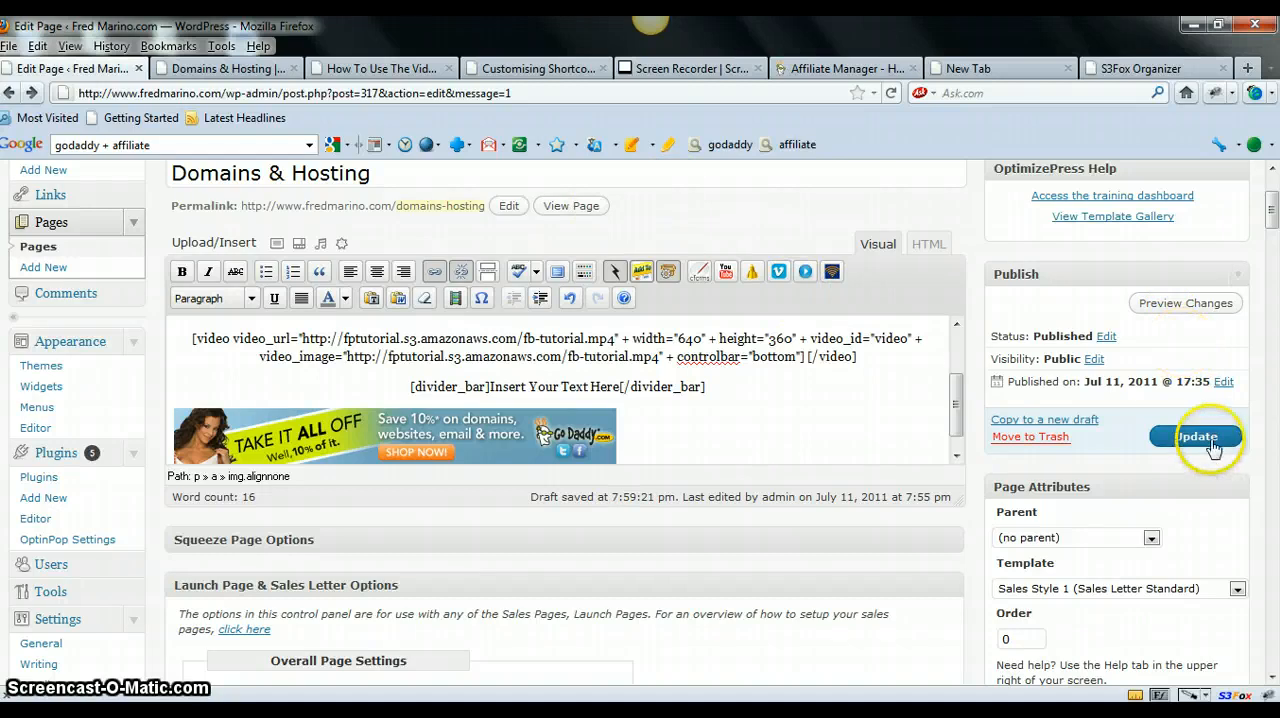
pyautogui.click(1196, 436)
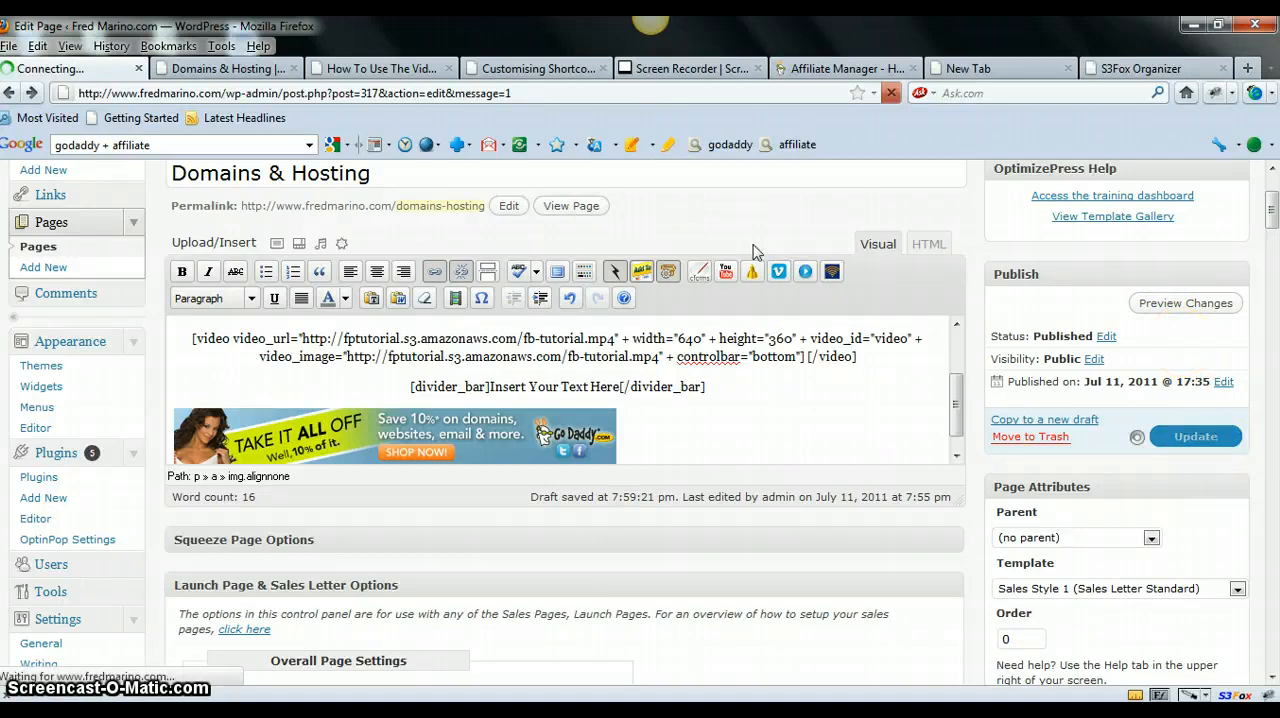